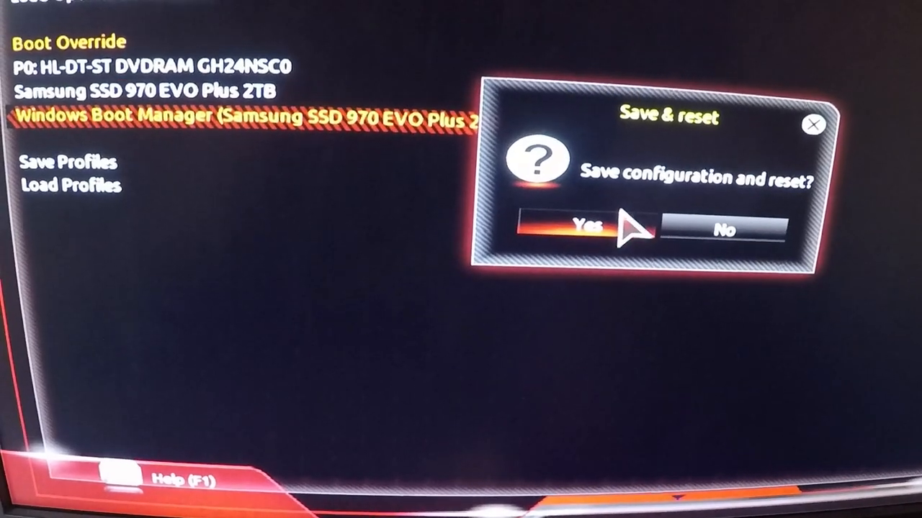
Step: Confirm Yes in the Save & reset dialog to store settings and reboot to the Gigabyte logo
{"action": "left_click", "coordinate": [584, 227]}
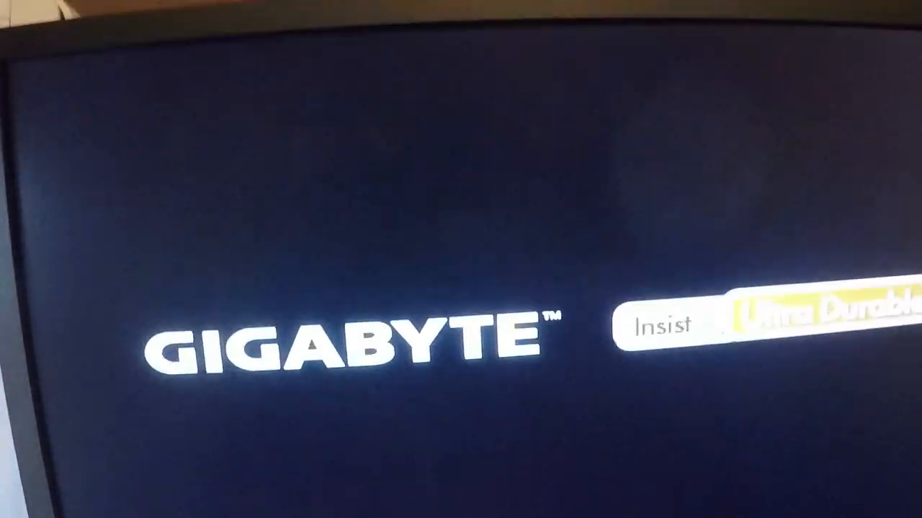